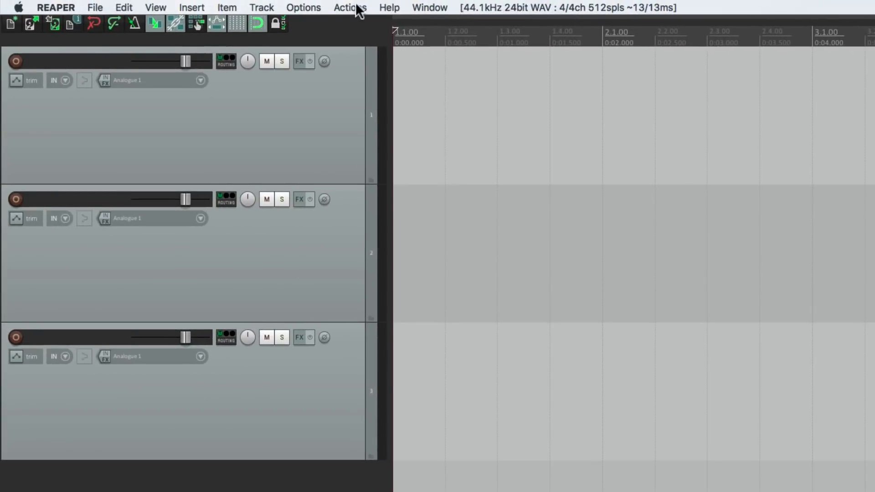
Step: Open REAPER's Show action list window from the Actions menu and browse the actions with their shortcuts
{"action": "left_click", "coordinate": [350, 7]}
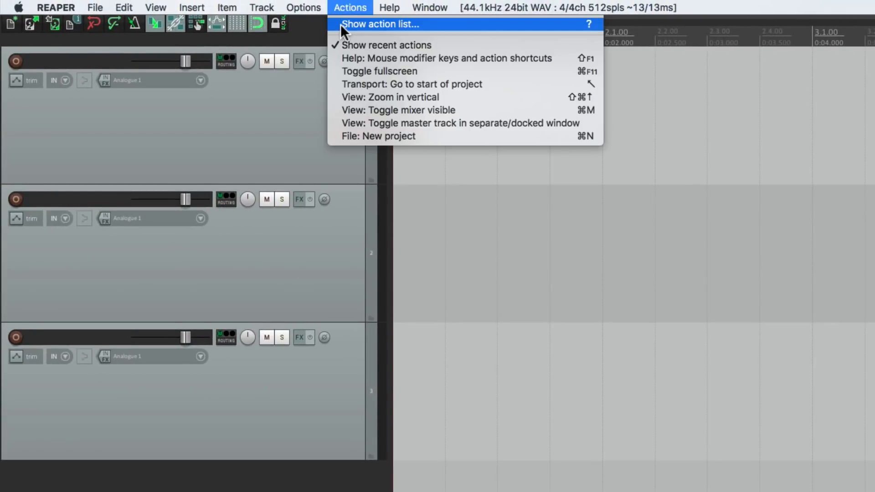
{"action": "left_click", "coordinate": [380, 24]}
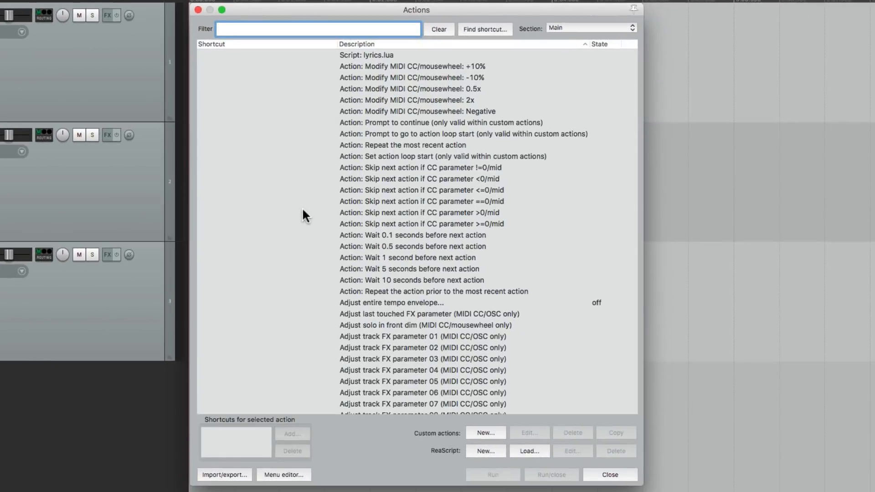
{"action": "scroll", "scroll_direction": "down", "scroll_amount": 3}
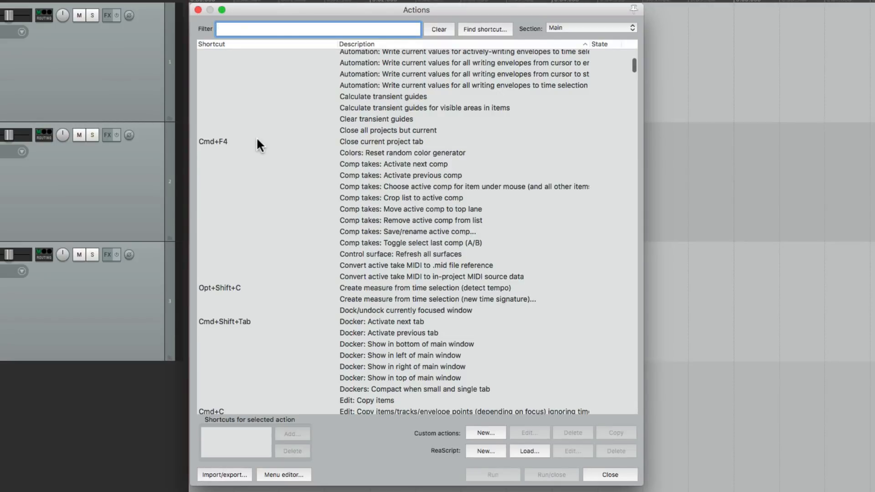
{"action": "left_click", "coordinate": [377, 118]}
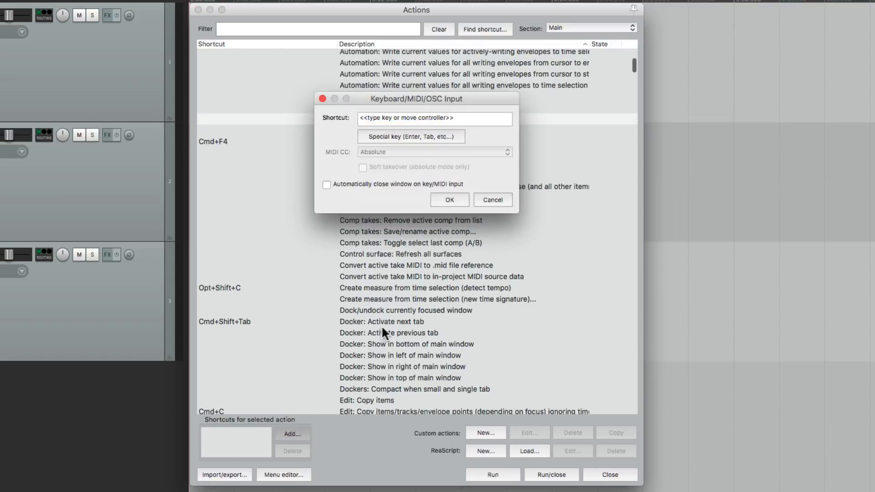
{"action": "mouse_move", "coordinate": [435, 139]}
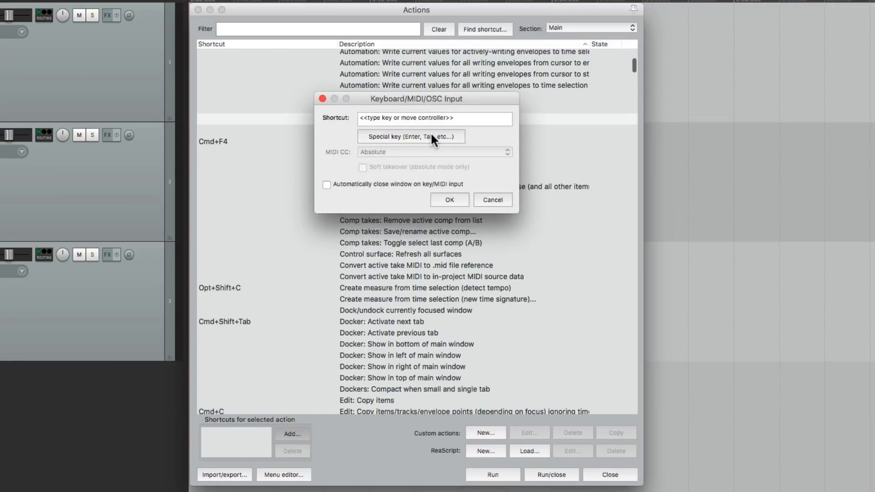
{"action": "left_click", "coordinate": [492, 199]}
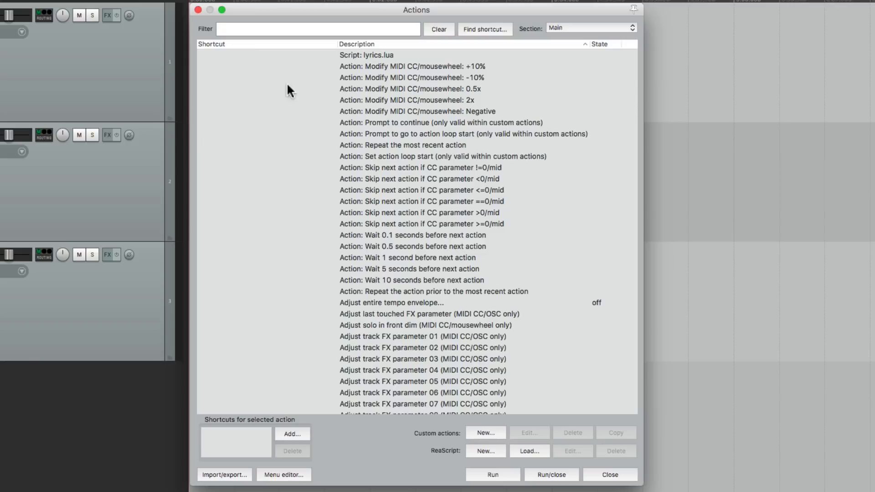
Step: Sort the Actions list by the Shortcut column and scroll through to the S–Y keys
{"action": "left_click", "coordinate": [212, 44]}
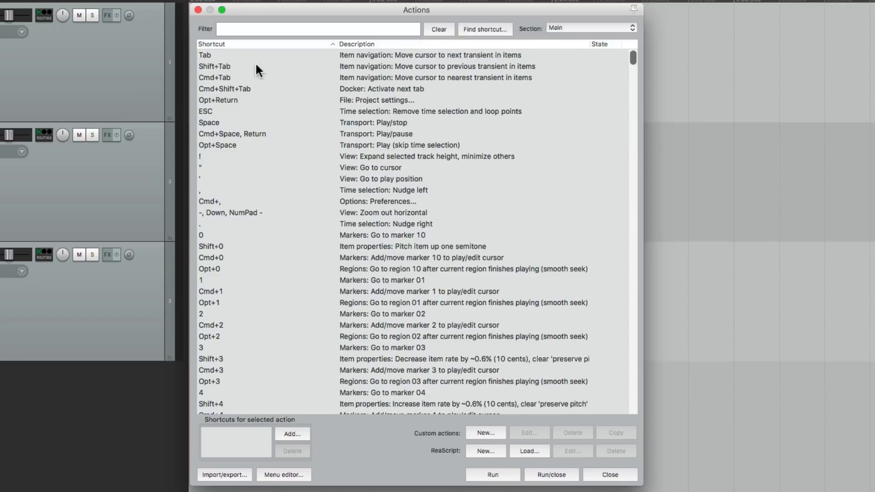
{"action": "scroll", "scroll_direction": "down", "scroll_amount": 3}
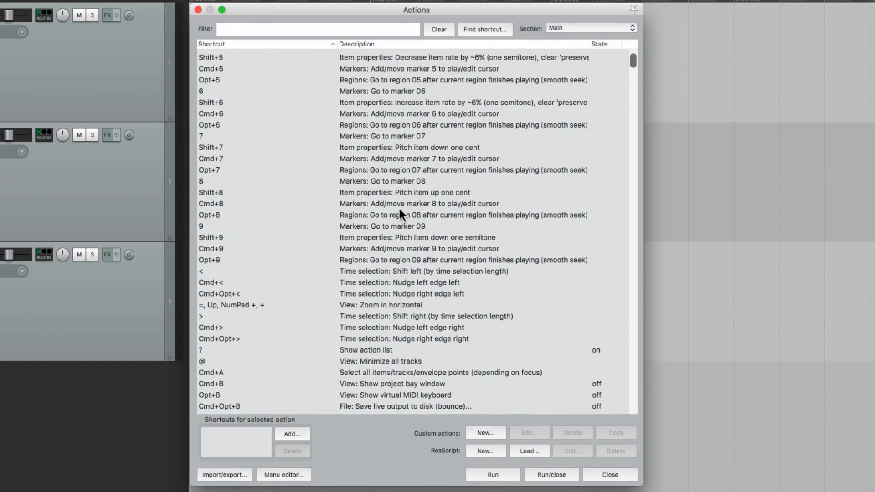
{"action": "scroll", "scroll_direction": "down", "scroll_amount": 3}
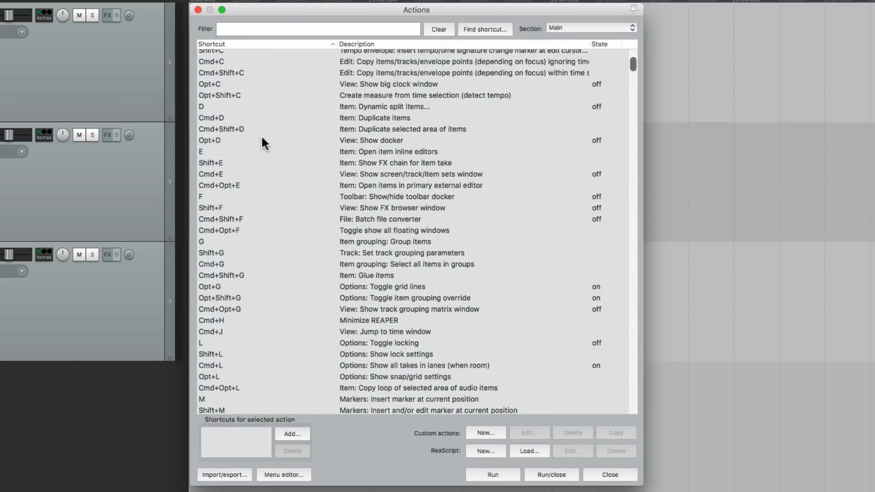
{"action": "scroll", "scroll_direction": "down", "scroll_amount": 3}
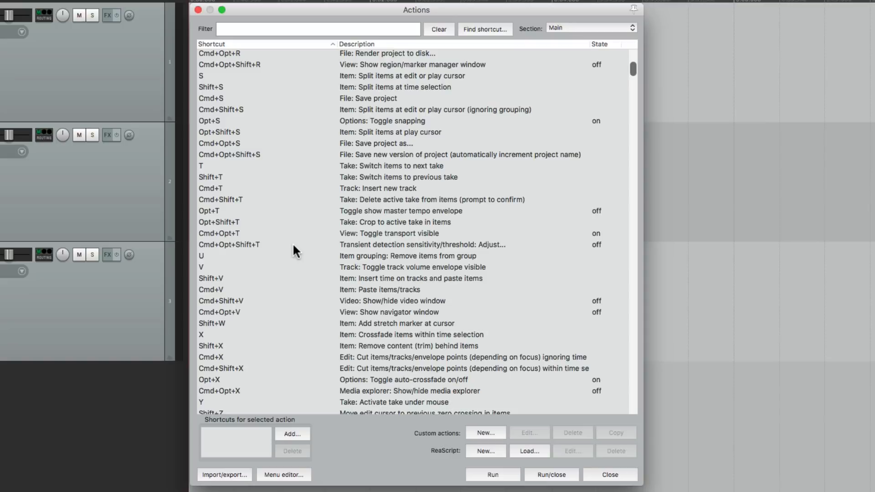
{"action": "mouse_move", "coordinate": [289, 169]}
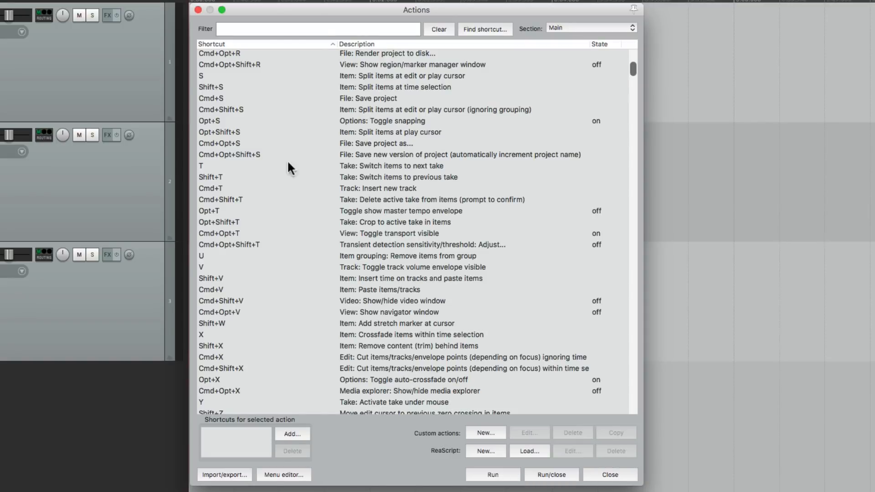
Step: Close the Actions window and open Help > Key bindings and mouse modifiers, scrolling to Section: Main
{"action": "left_click", "coordinate": [609, 474]}
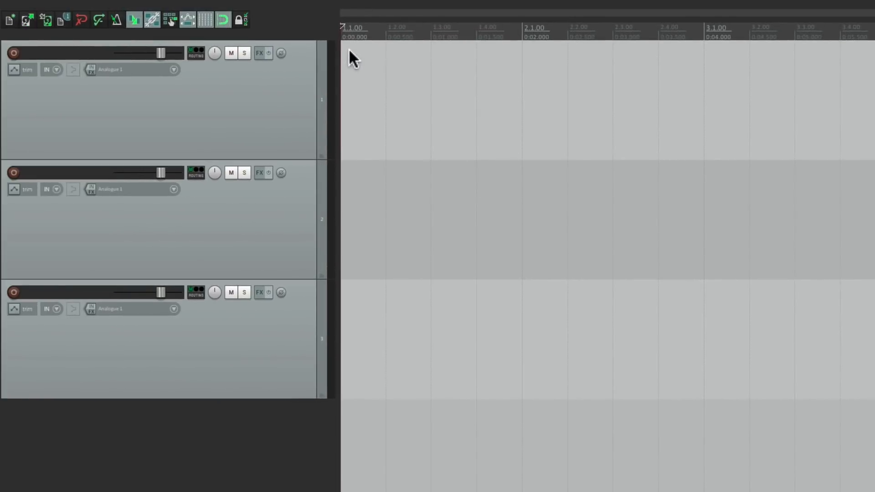
{"action": "left_click", "coordinate": [388, 7]}
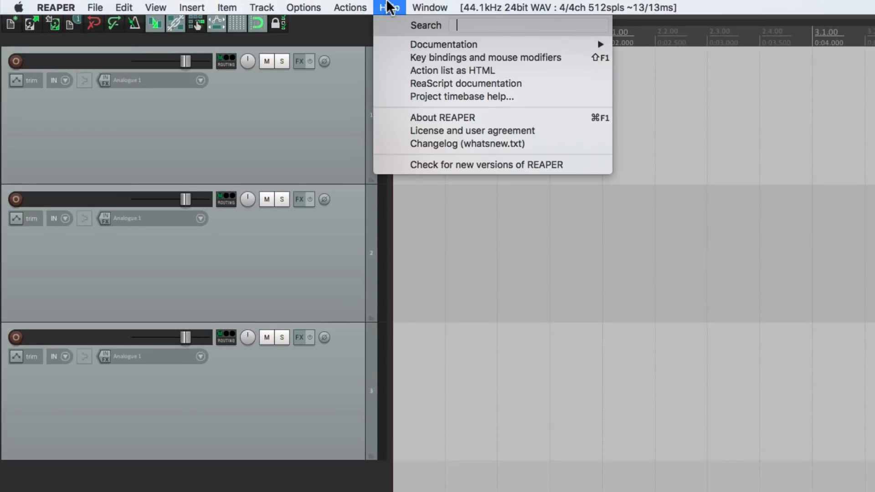
{"action": "mouse_move", "coordinate": [485, 58]}
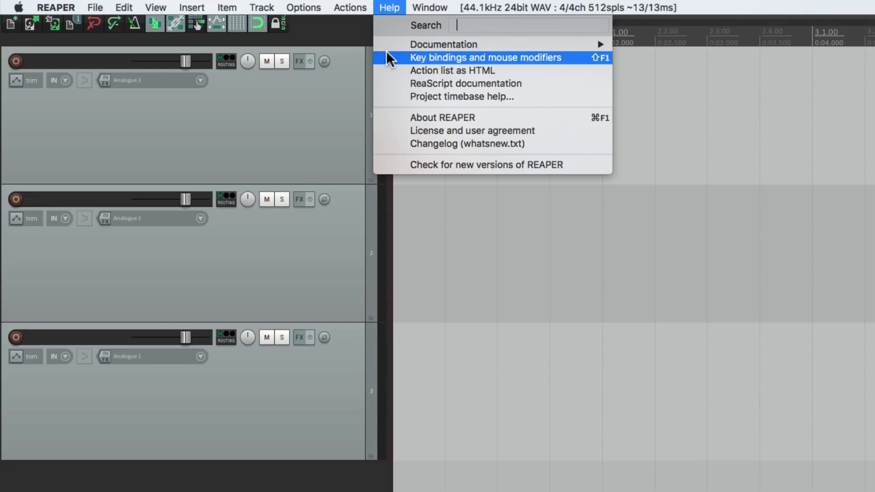
{"action": "left_click", "coordinate": [485, 57]}
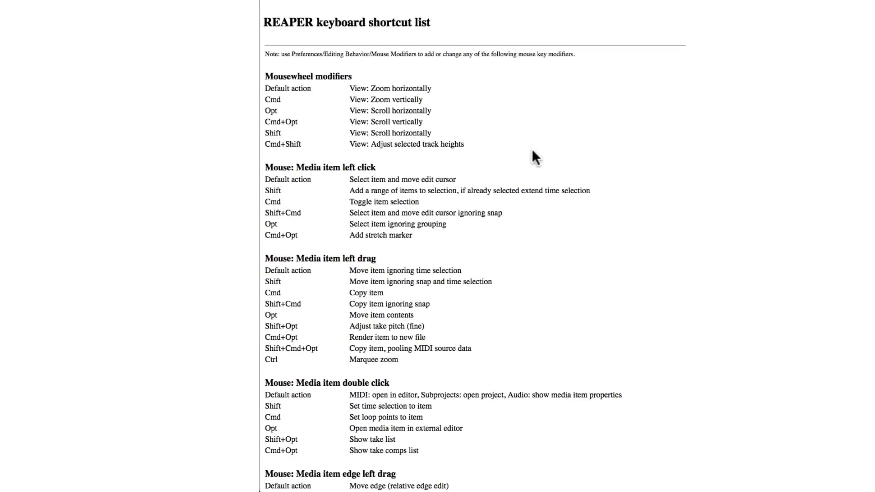
{"action": "mouse_move", "coordinate": [368, 36]}
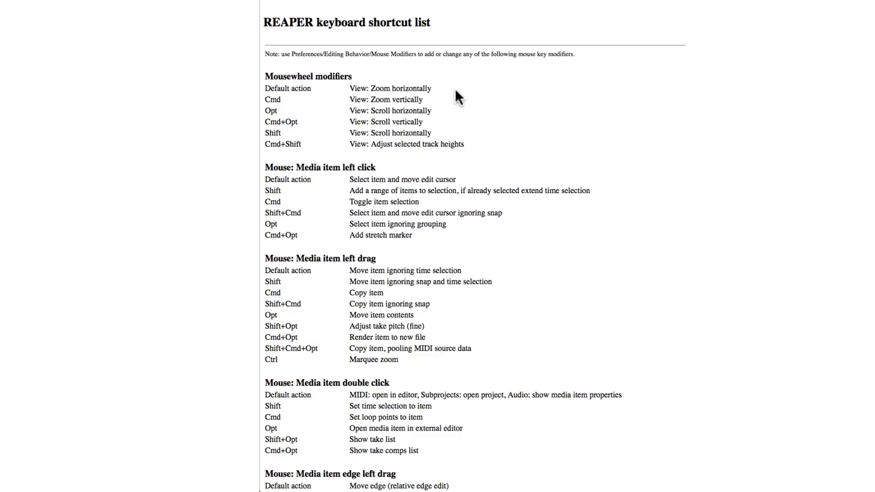
{"action": "mouse_move", "coordinate": [446, 92]}
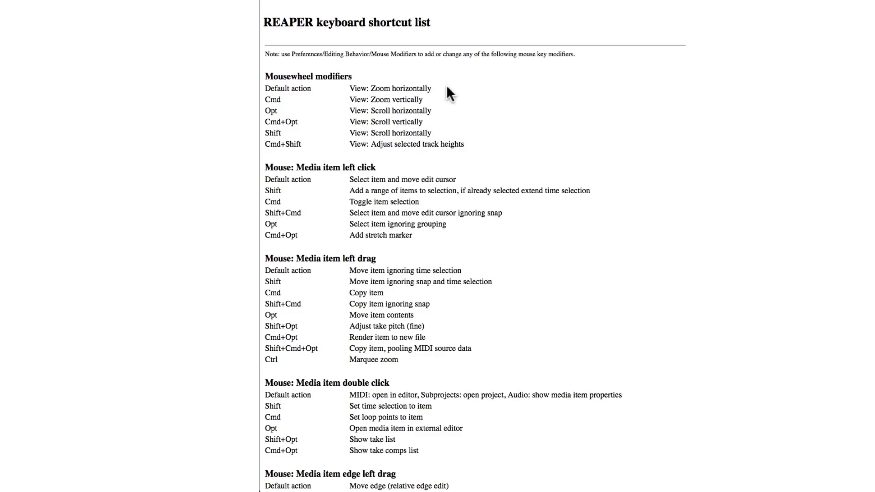
{"action": "mouse_move", "coordinate": [319, 149]}
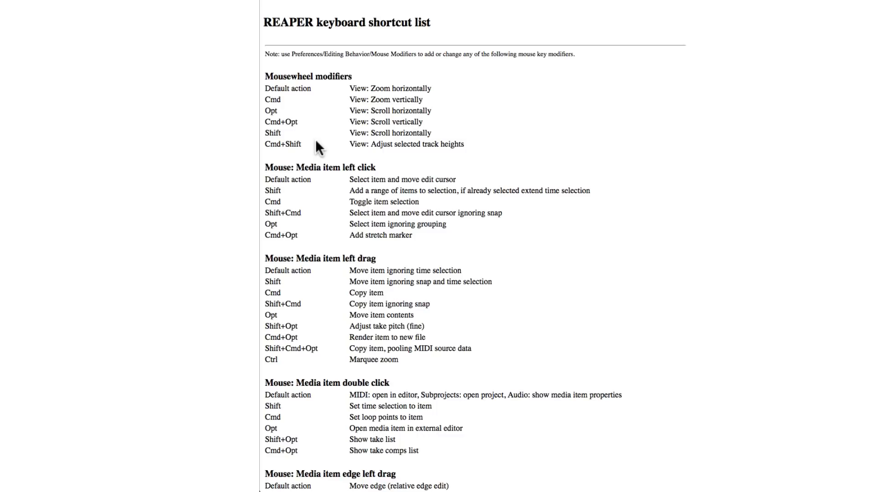
{"action": "scroll", "scroll_direction": "down", "scroll_amount": 3}
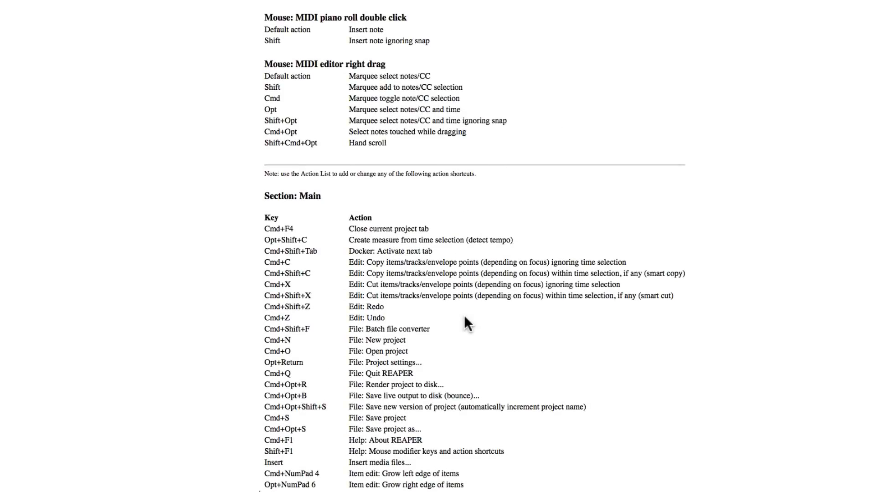
{"action": "mouse_move", "coordinate": [333, 216]}
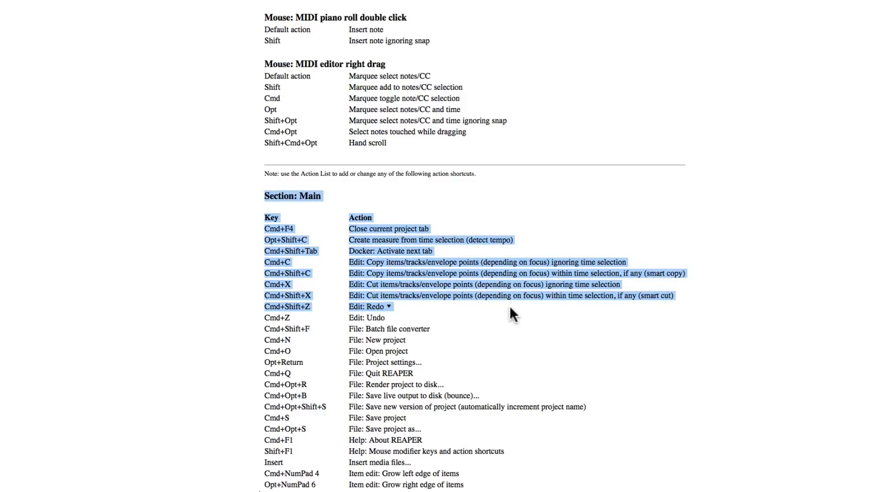
{"action": "scroll", "scroll_direction": "down", "scroll_amount": 3}
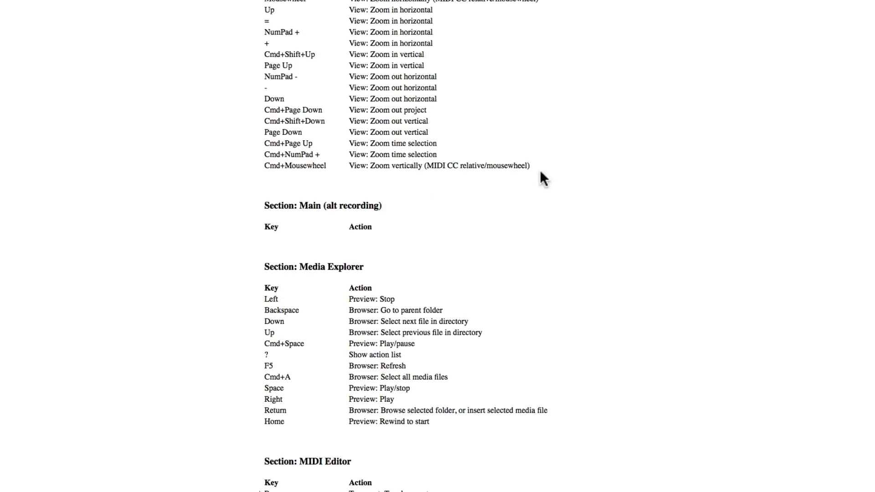
{"action": "scroll", "scroll_direction": "down", "scroll_amount": 3}
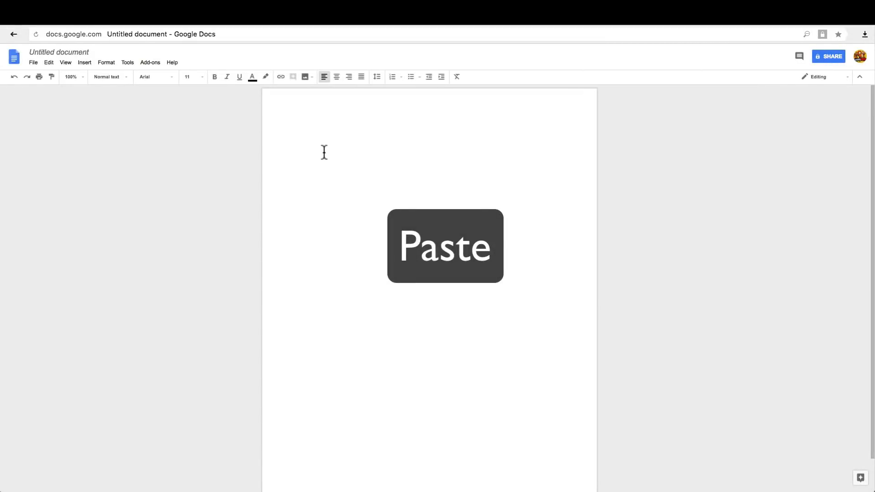
Step: Paste the REAPER shortcut list into the untitled Google Doc with Cmd+V and review it
{"action": "key", "text": "cmd+v"}
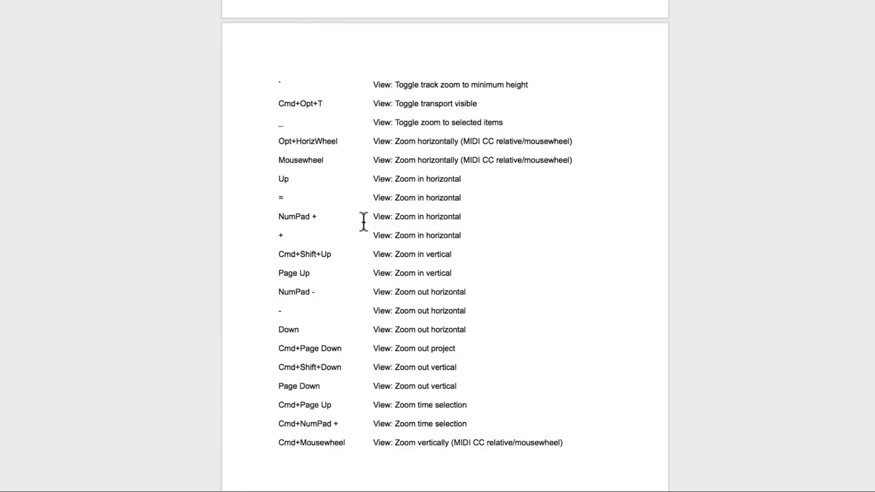
{"action": "scroll", "scroll_direction": "down", "scroll_amount": 3}
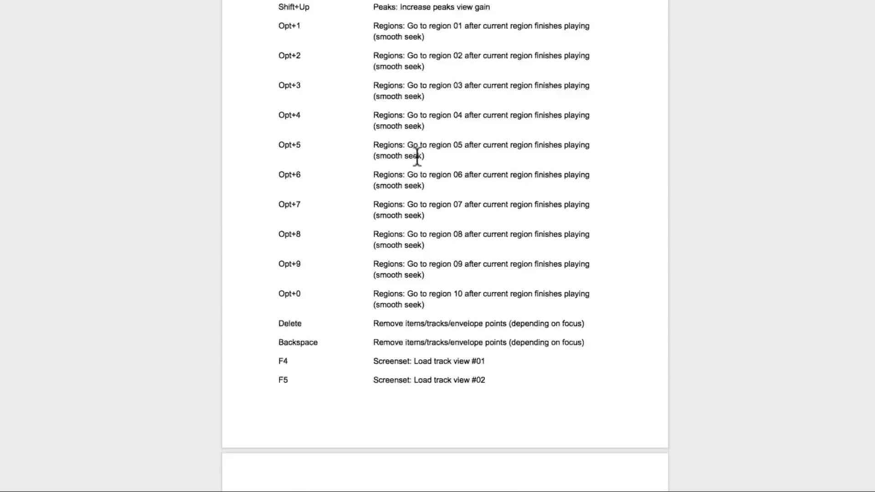
{"action": "scroll", "scroll_direction": "down", "scroll_amount": 3}
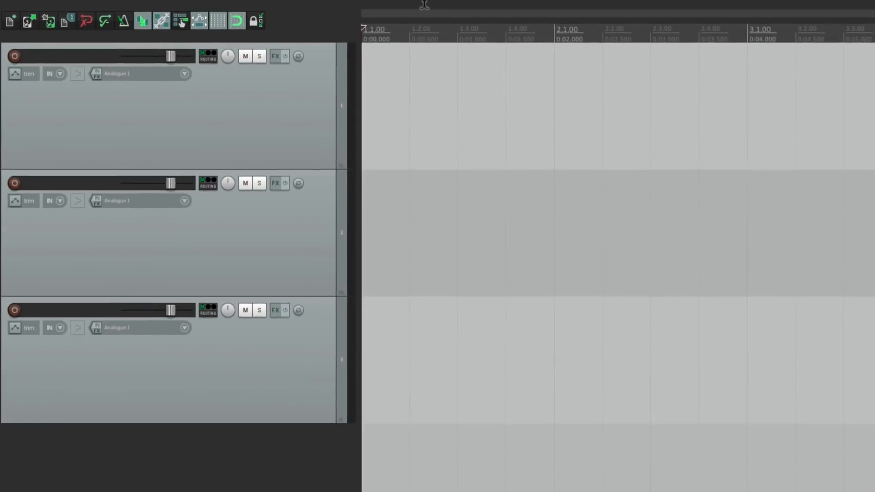
Step: Reopen the REAPER Actions list and start Find shortcut… to look up the V key
{"action": "left_click", "coordinate": [350, 7]}
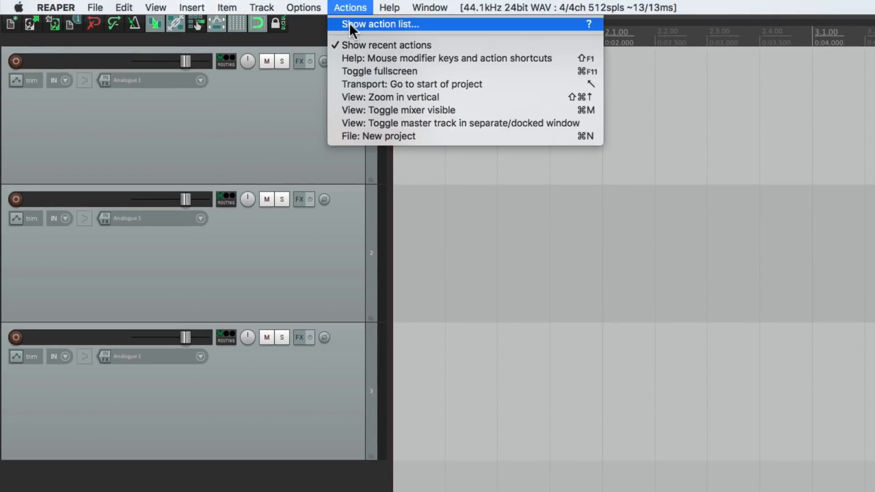
{"action": "left_click", "coordinate": [381, 24]}
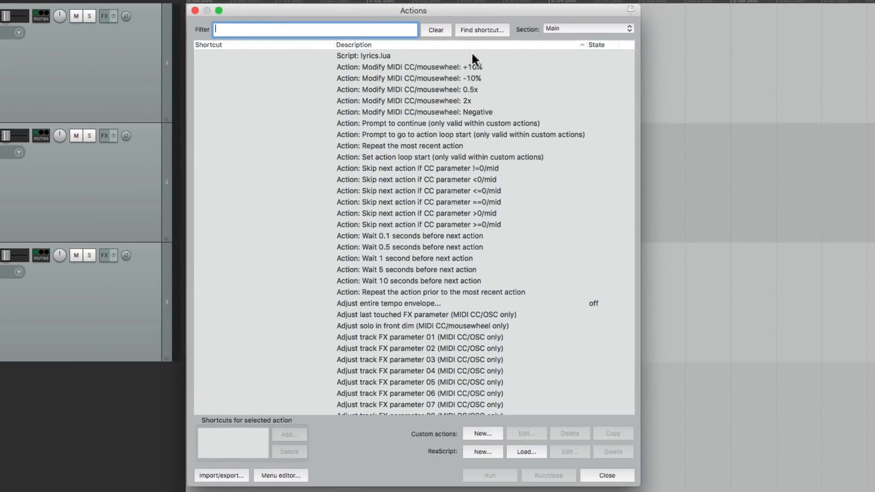
{"action": "left_click", "coordinate": [481, 30]}
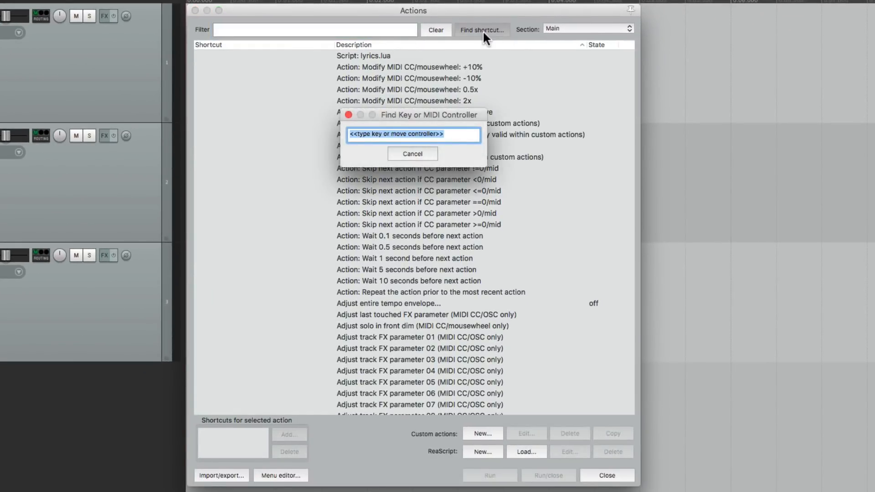
{"action": "mouse_move", "coordinate": [477, 162]}
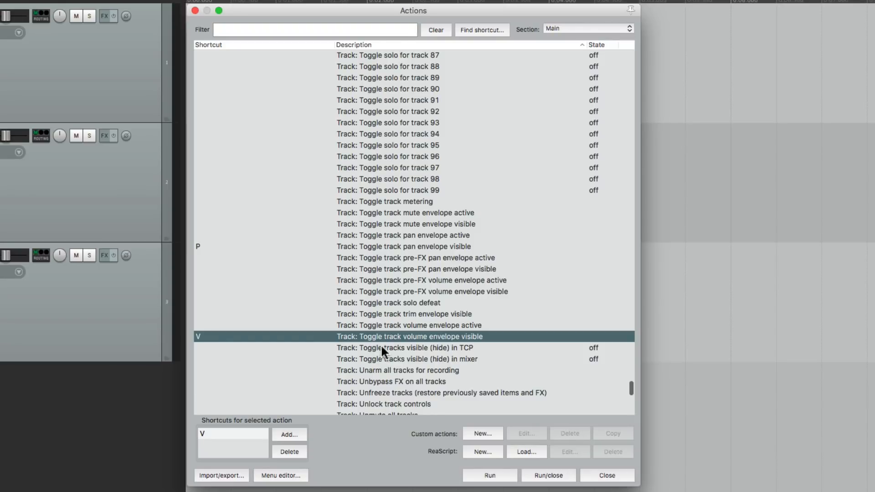
{"action": "mouse_move", "coordinate": [388, 345]}
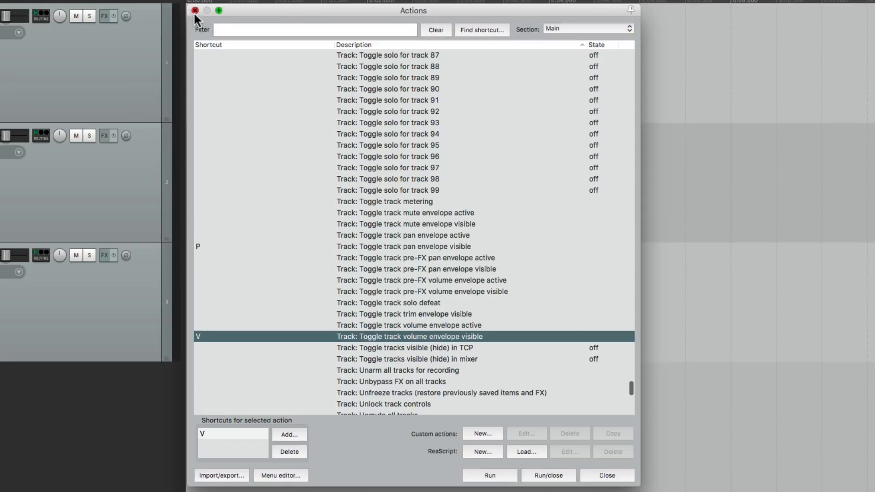
{"action": "left_click", "coordinate": [194, 10]}
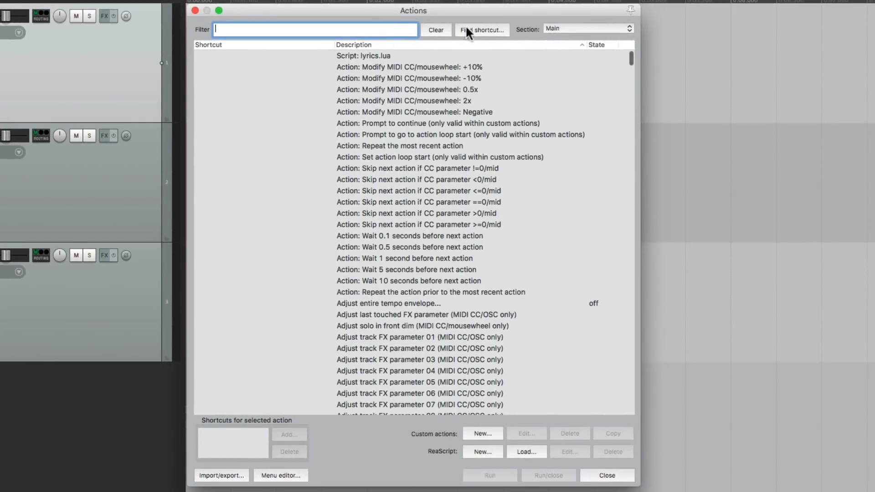
{"action": "left_click", "coordinate": [402, 335]}
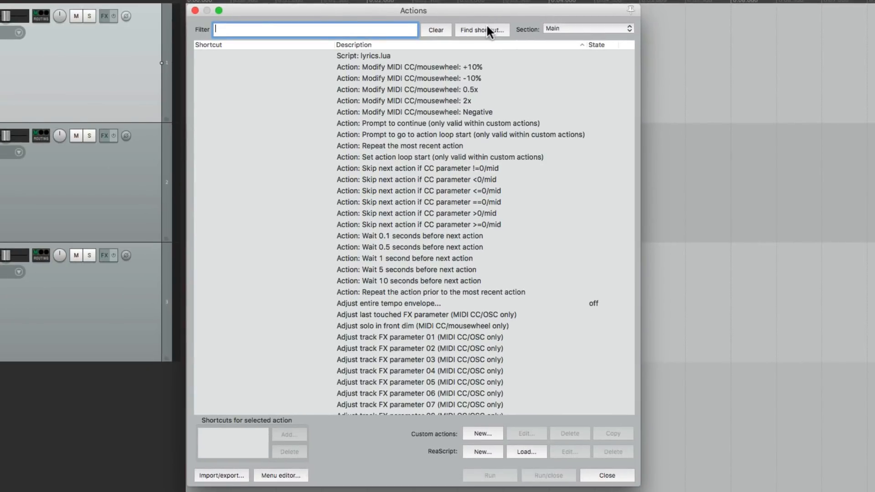
Step: Look up Cmd+F4 with Find shortcut… and select its close-current-project-tab action in the list
{"action": "left_click", "coordinate": [481, 30]}
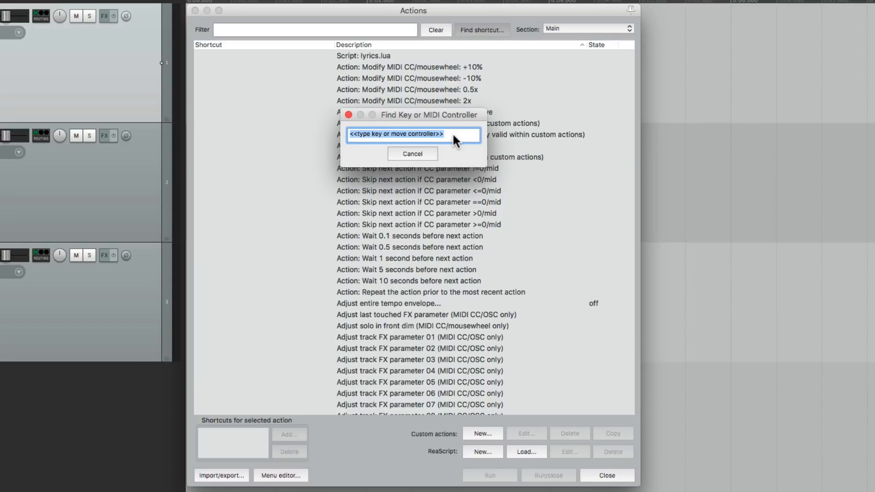
{"action": "left_click", "coordinate": [412, 154]}
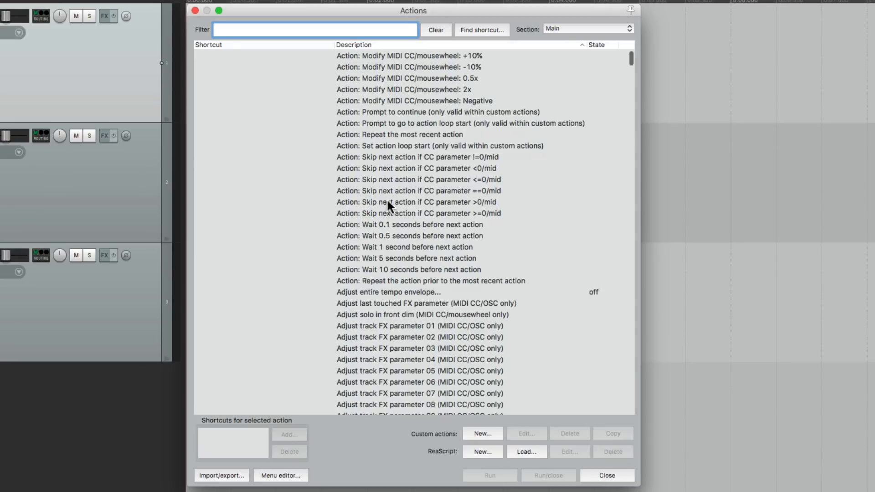
{"action": "scroll", "scroll_direction": "down", "scroll_amount": 3}
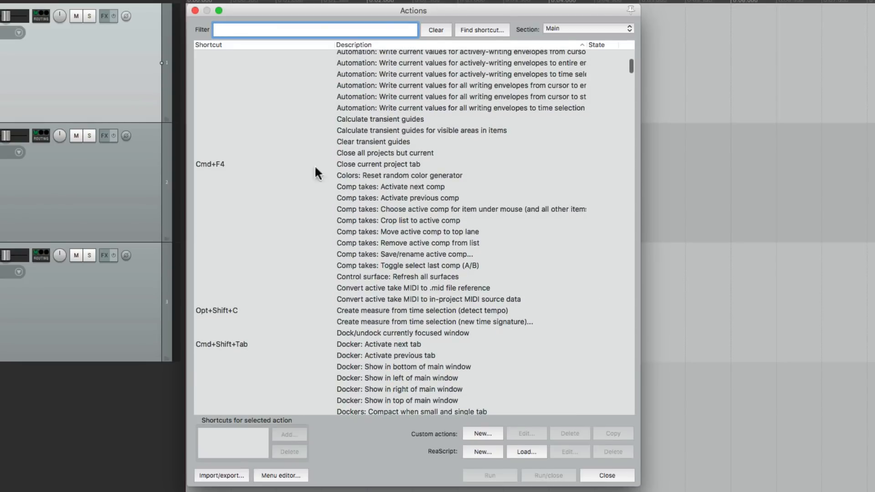
{"action": "left_click", "coordinate": [379, 163]}
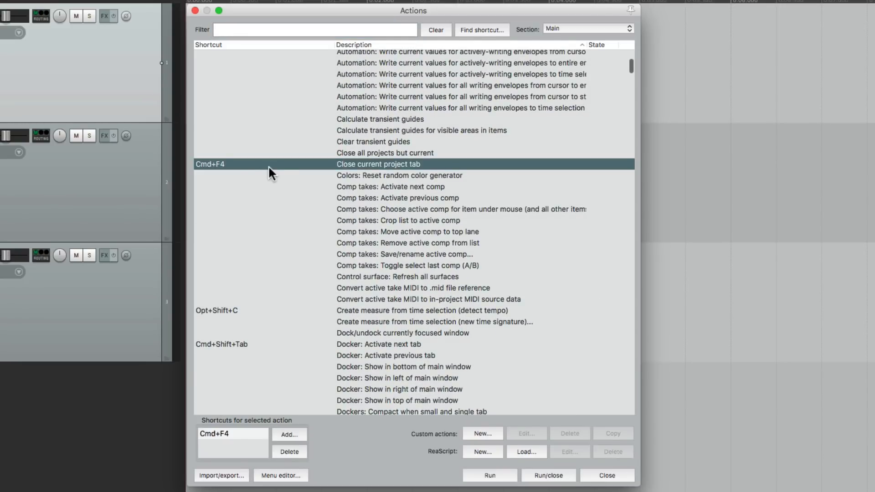
{"action": "left_click", "coordinate": [408, 243]}
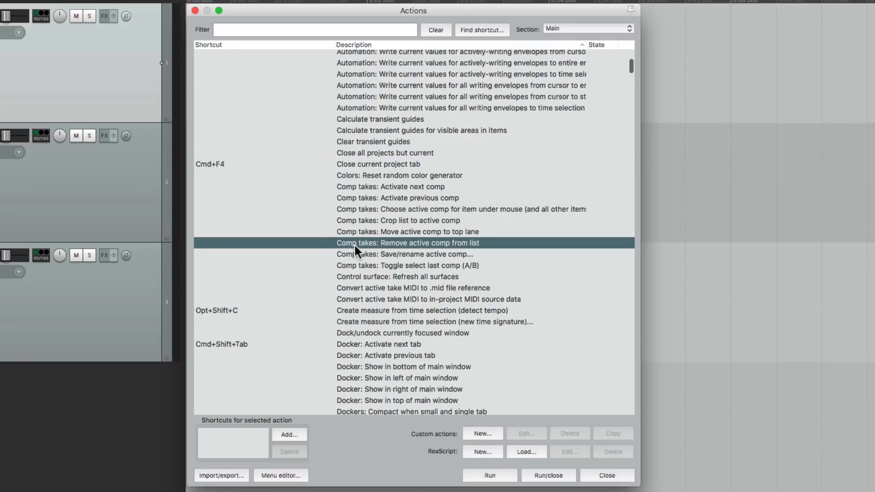
{"action": "mouse_move", "coordinate": [296, 296]}
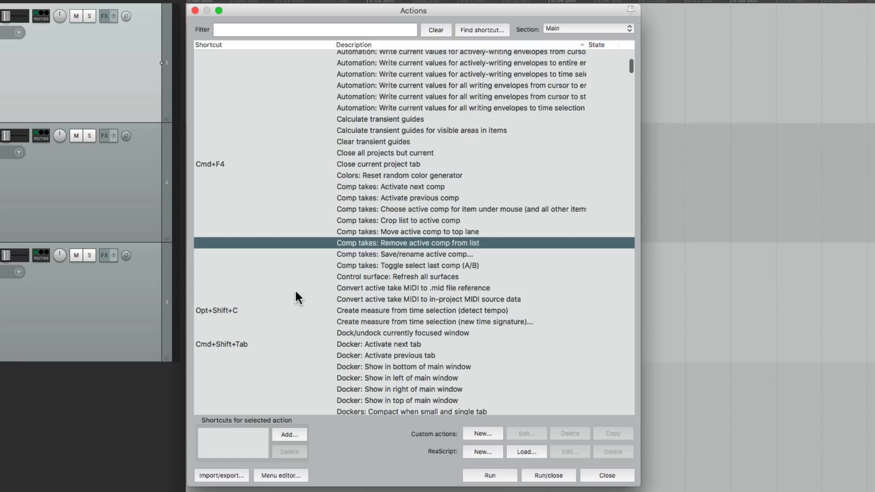
Step: Open REAPER's Help menu to reach the Action list as HTML option
{"action": "left_click", "coordinate": [389, 7]}
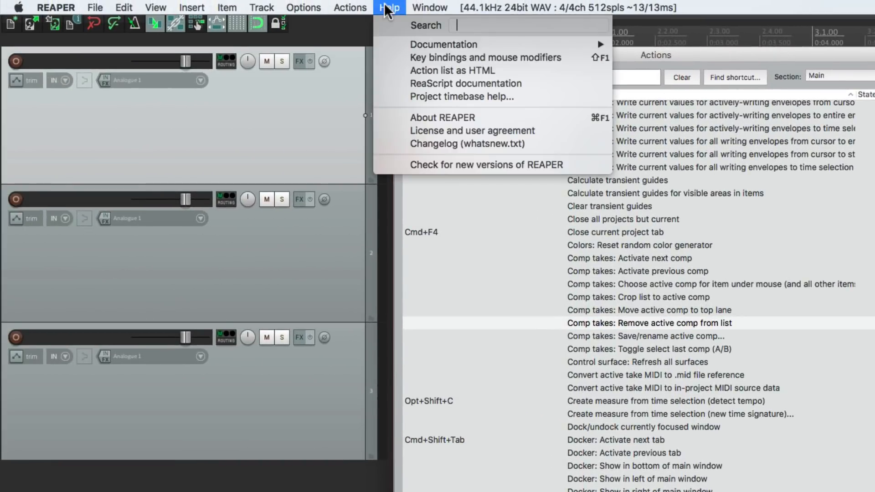
{"action": "mouse_move", "coordinate": [486, 56]}
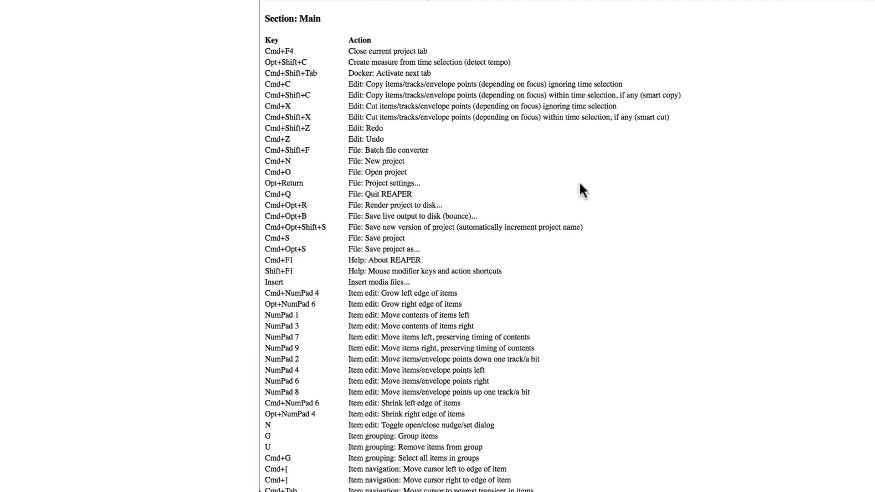
{"action": "mouse_move", "coordinate": [584, 154]}
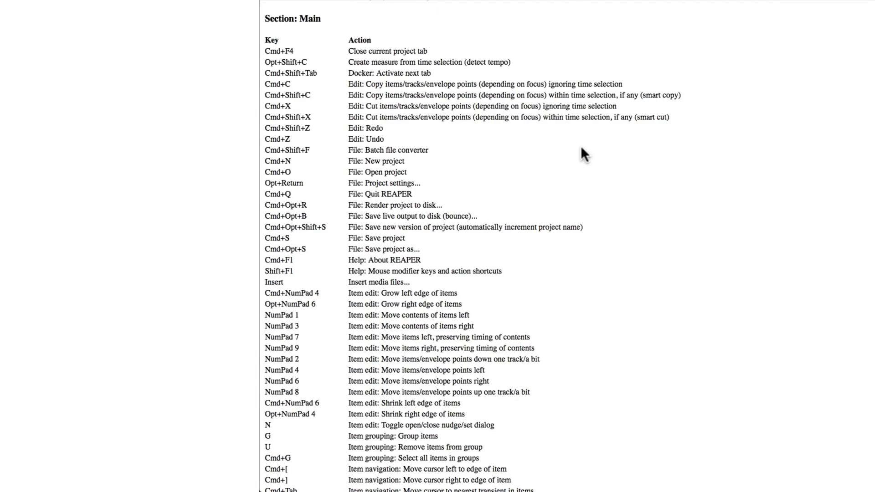